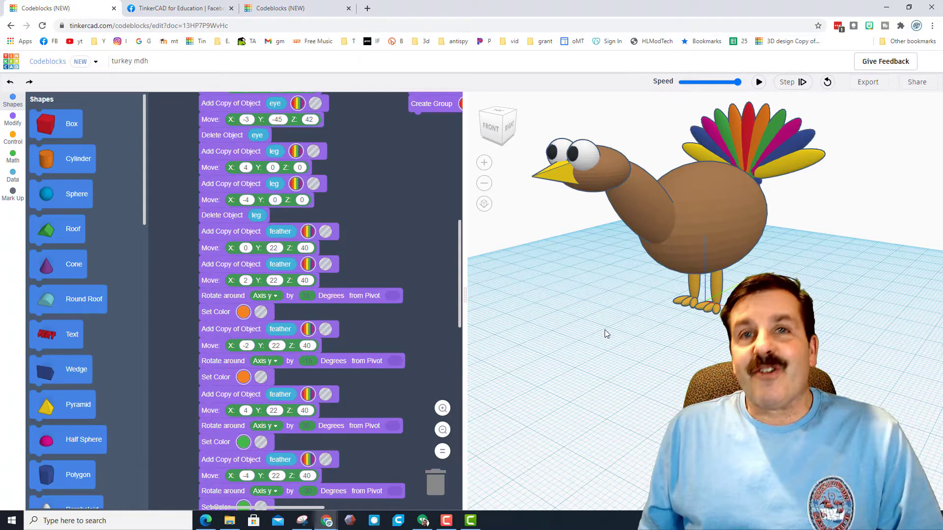
Read the Facebook thread's replies about saving a codeblock as a part, then return to the turkey design
{"action": "left_click", "coordinate": [177, 8]}
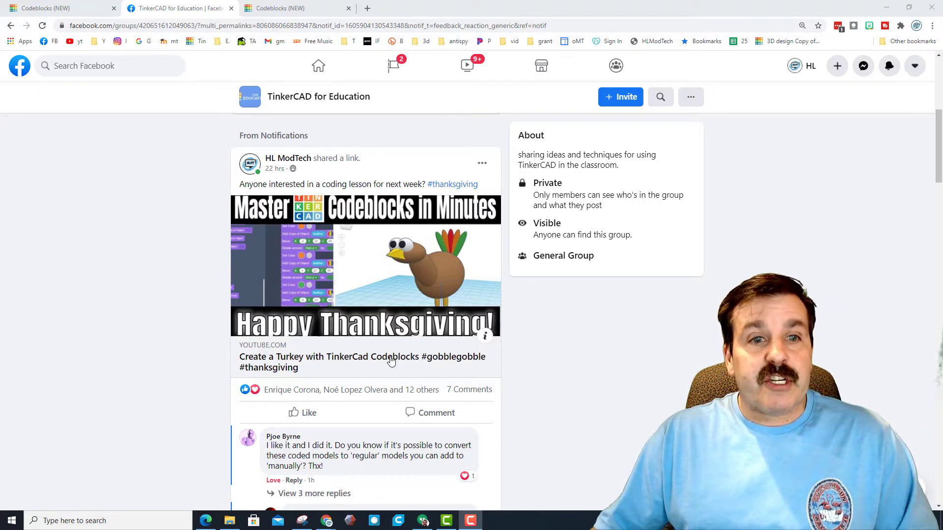
{"action": "scroll", "scroll_direction": "down", "scroll_amount": 3}
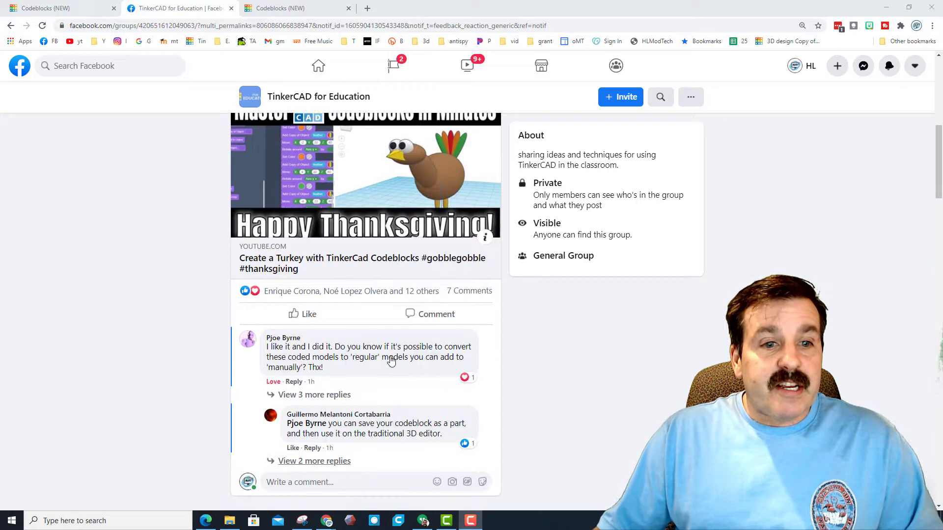
{"action": "scroll", "scroll_direction": "down", "scroll_amount": 3}
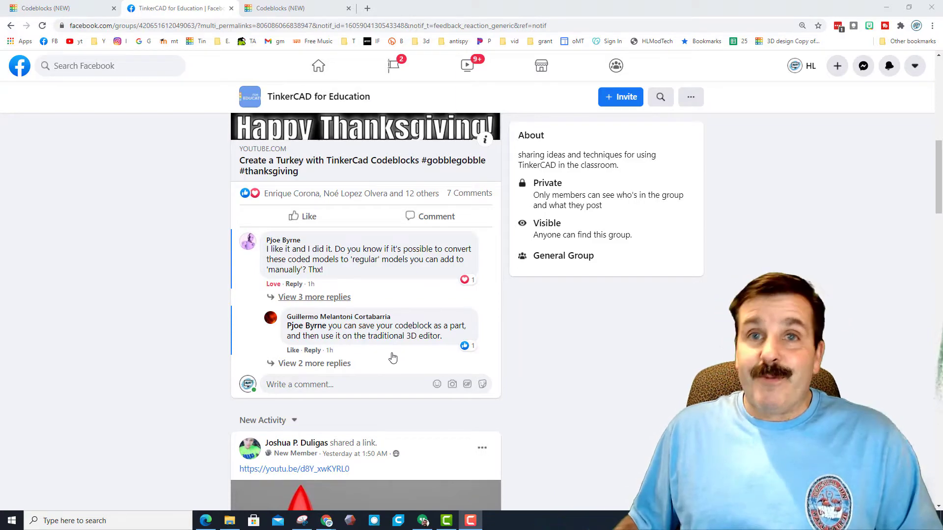
{"action": "left_click", "coordinate": [295, 8]}
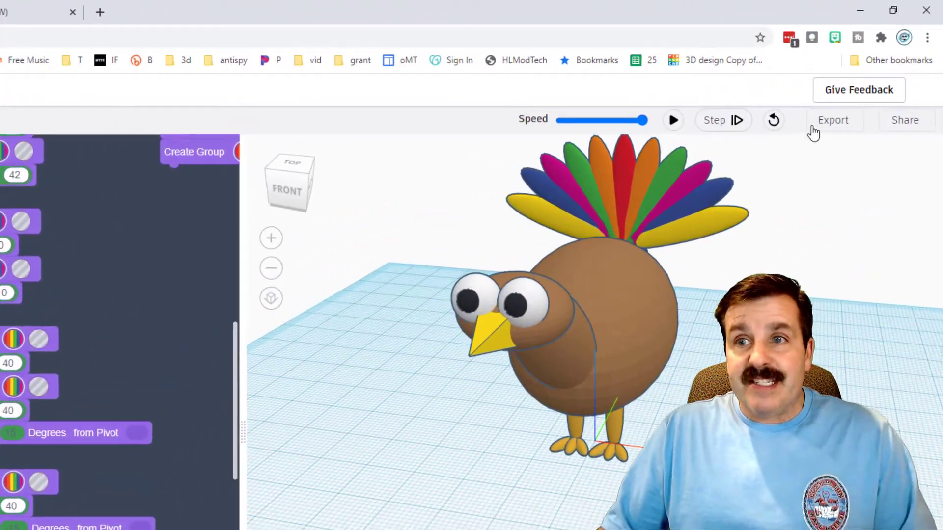
Export the Codeblocks turkey as a reusable part named turkey2 and move on to the pilgrim hat design
{"action": "left_click", "coordinate": [831, 120]}
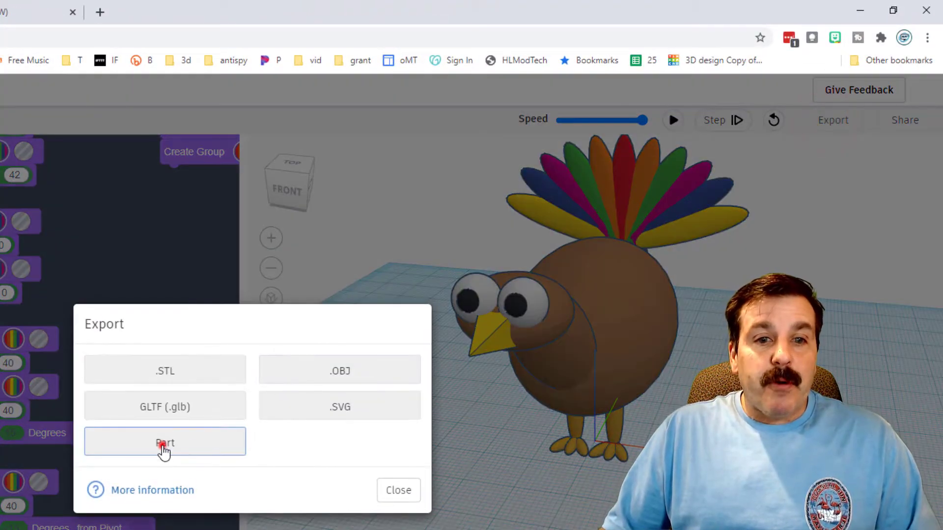
{"action": "left_click", "coordinate": [165, 443]}
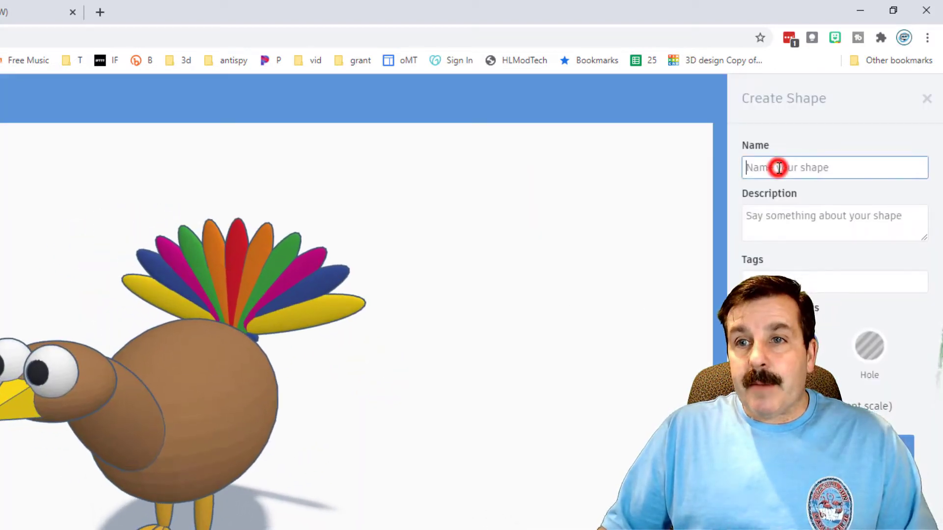
{"action": "type", "text": "turkey2"}
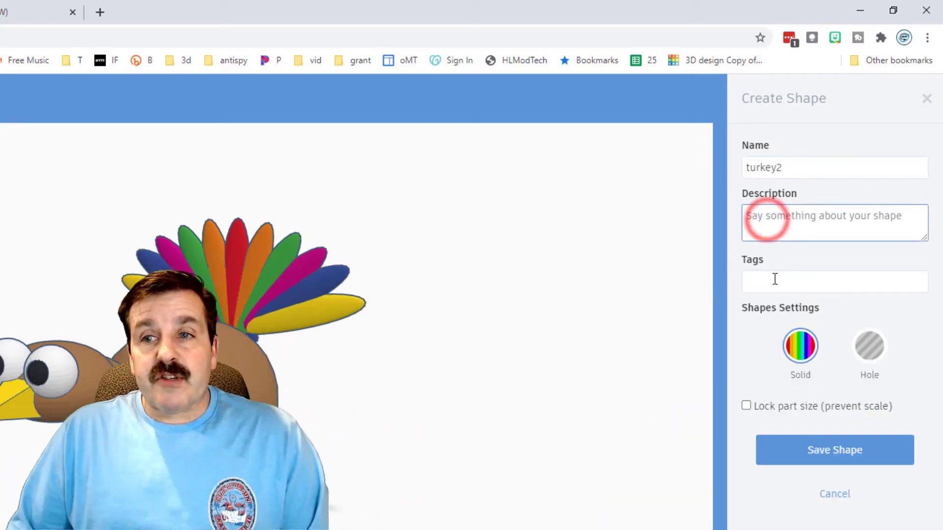
{"action": "left_click", "coordinate": [800, 346]}
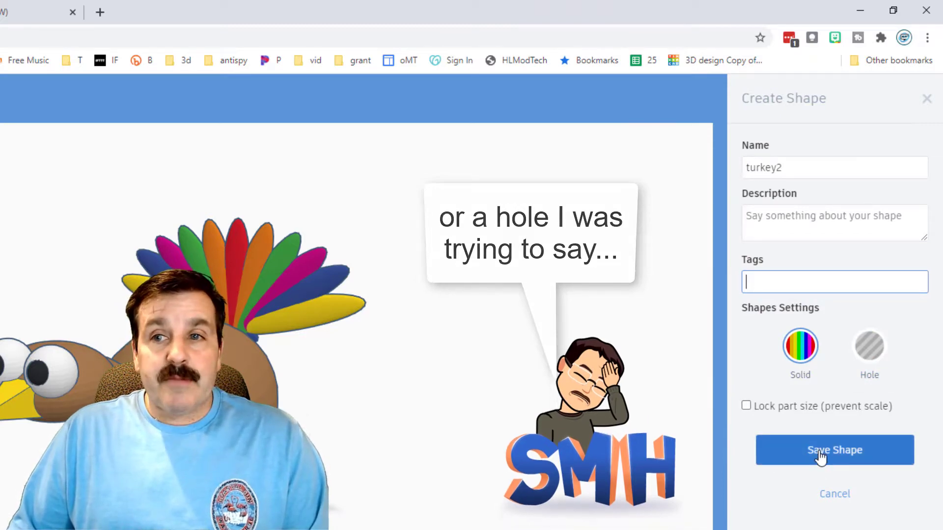
{"action": "left_click", "coordinate": [834, 450]}
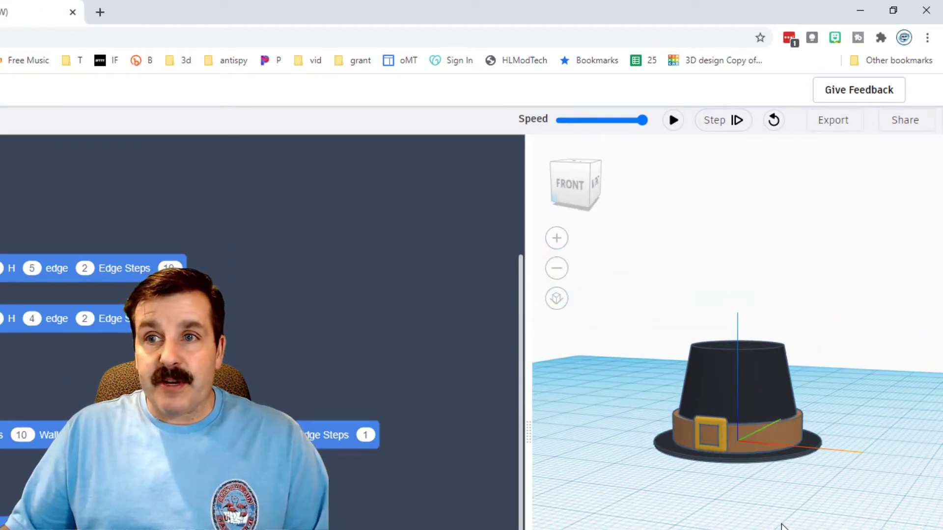
Export the Codeblocks hat as a part named pilgrim hat and head to the Tinkercad dashboard
{"action": "left_click", "coordinate": [834, 120]}
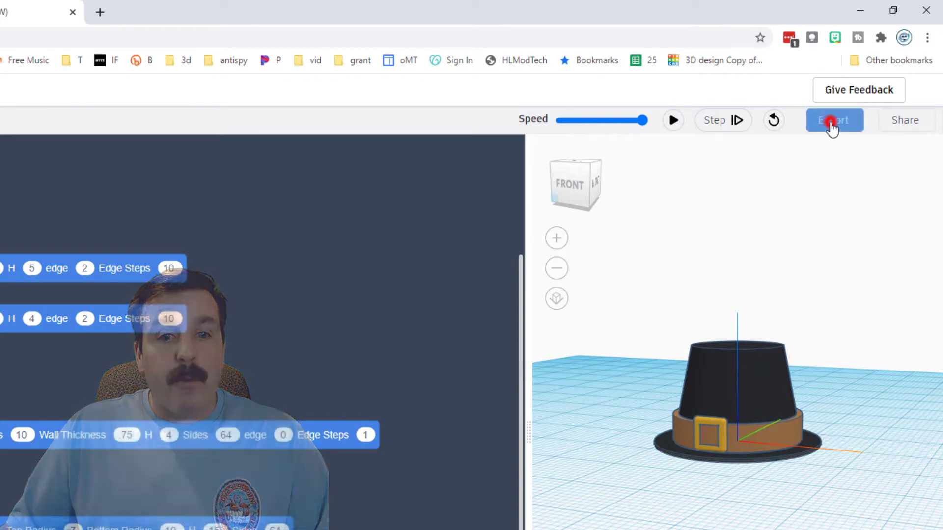
{"action": "left_click", "coordinate": [834, 119]}
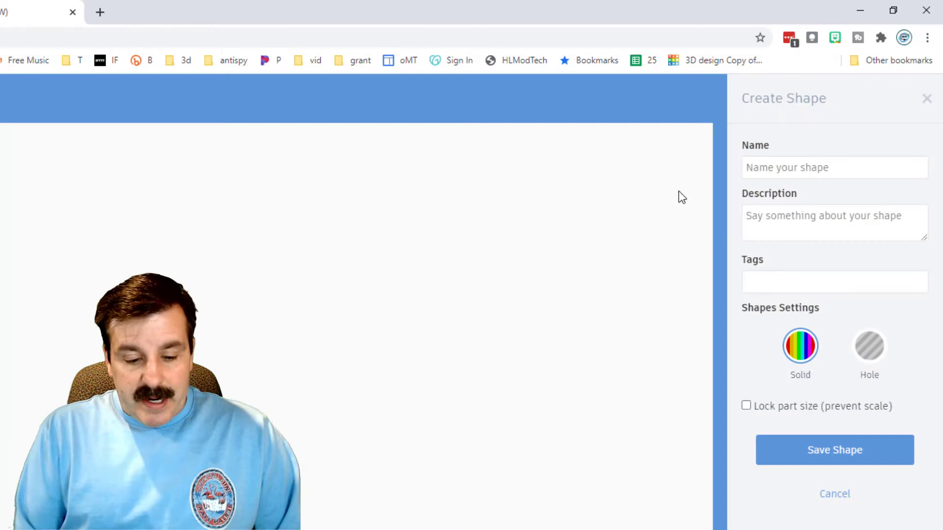
{"action": "left_click", "coordinate": [834, 167]}
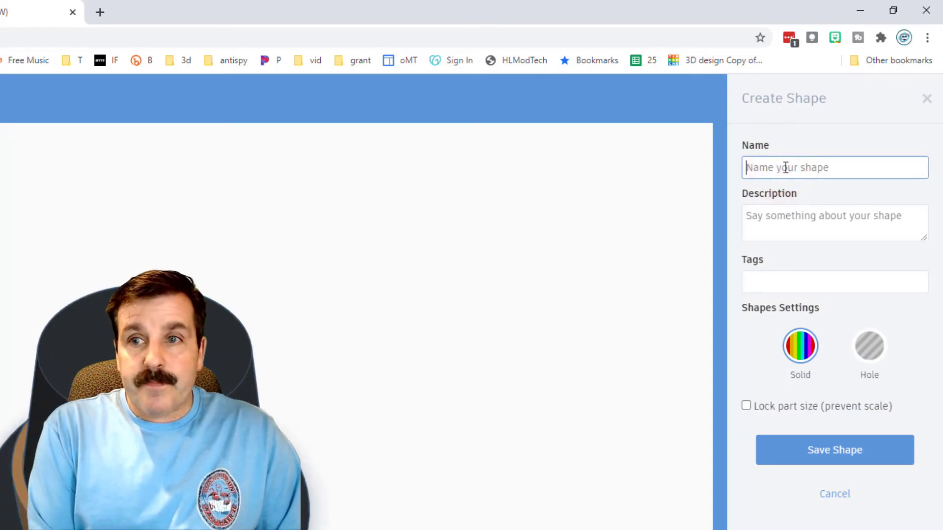
{"action": "type", "text": "pilgra"}
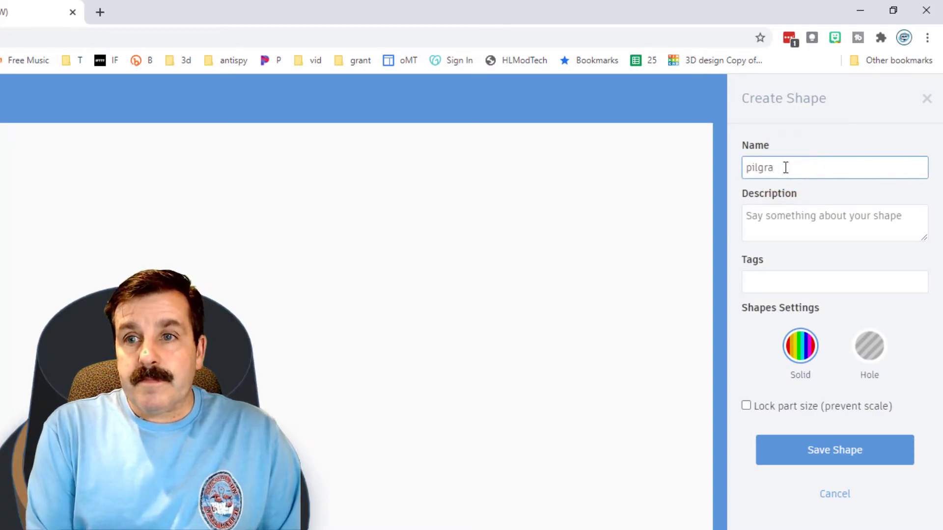
{"action": "type", "text": "pilgrim hat"}
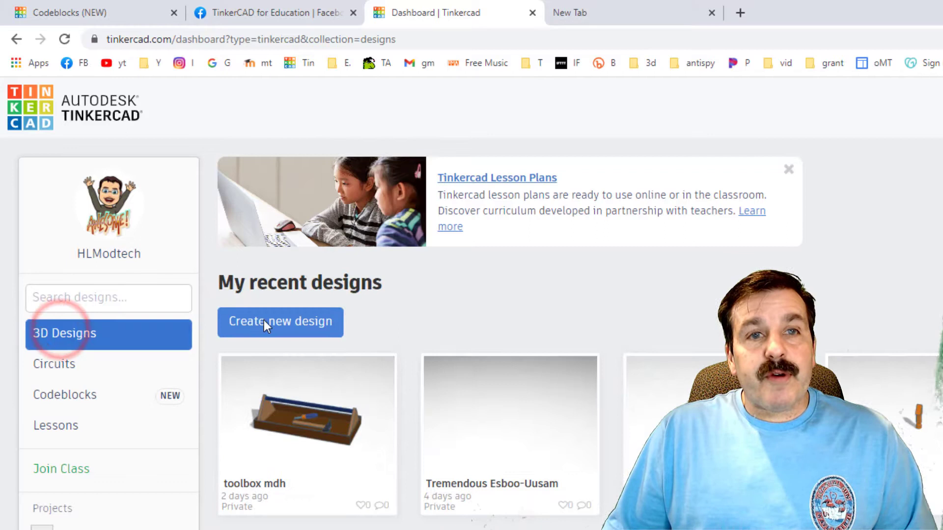
Create a new blank 3D design from the dashboard's 3D Designs list
{"action": "left_click", "coordinate": [280, 322]}
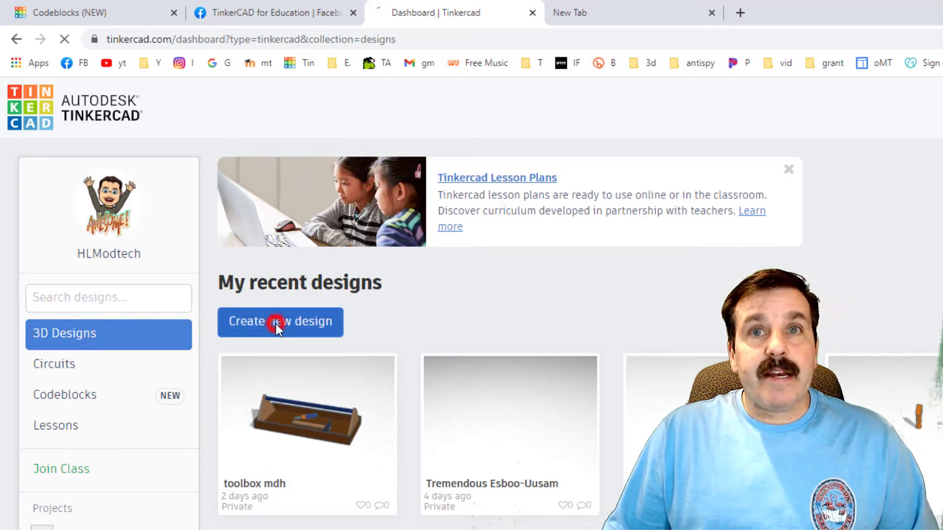
{"action": "left_click", "coordinate": [280, 321]}
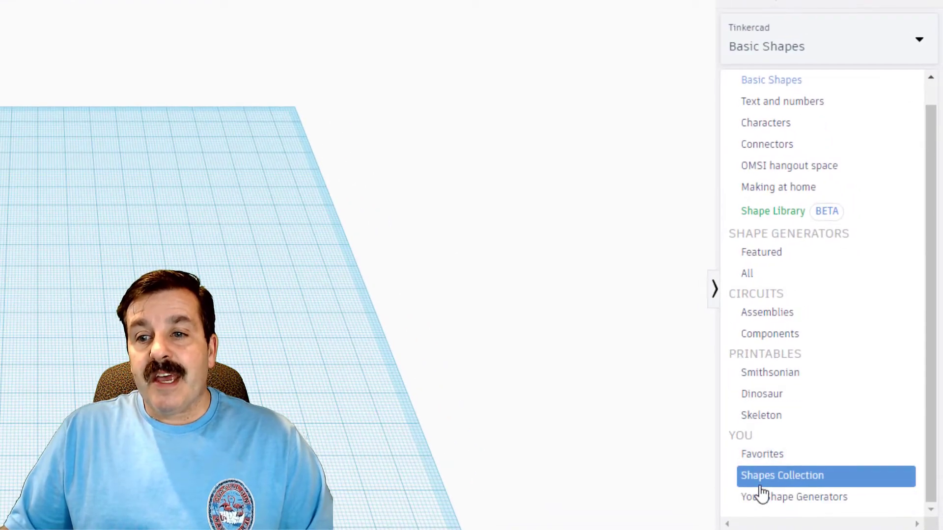
Place the turkey2 and pilgrim hat parts from the Shapes Collection, sizing the hat onto the turkey's head
{"action": "left_click", "coordinate": [782, 475]}
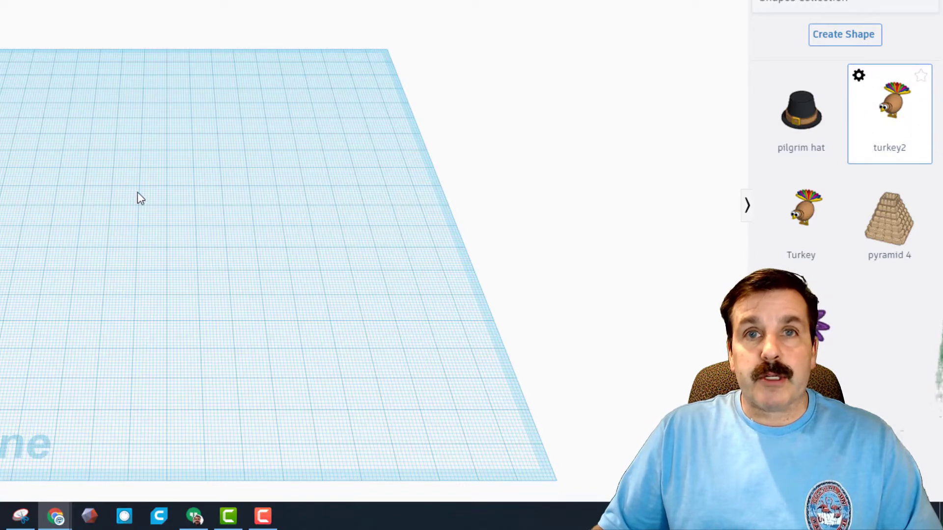
{"action": "left_click", "coordinate": [889, 99]}
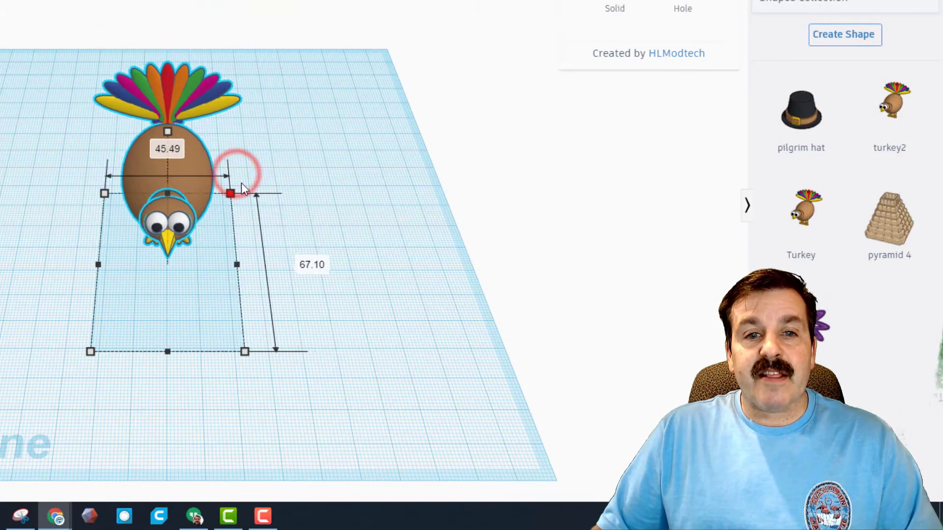
{"action": "left_click_drag", "start_coordinate": [231, 194], "coordinate": [273, 162]}
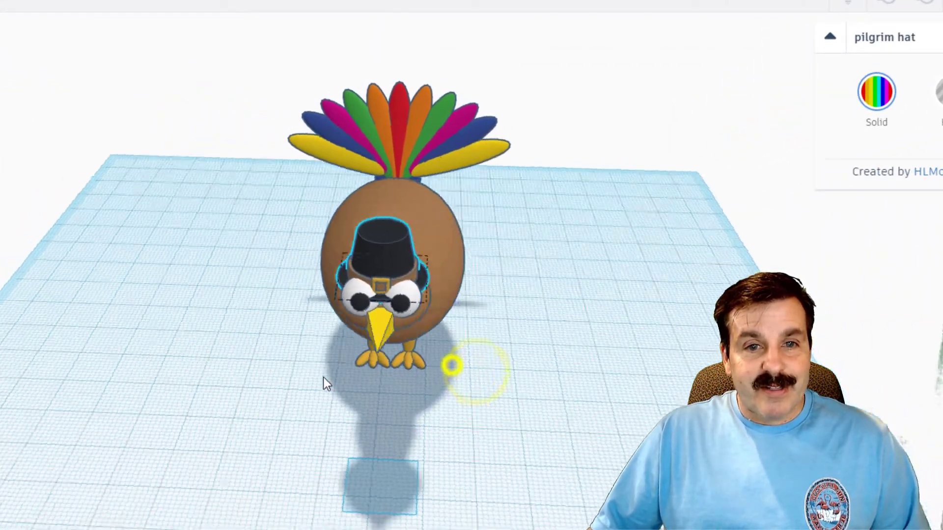
Name the hat-wearing turkey design 'final turkey' after checking the hat from another angle
{"action": "left_click_drag", "start_coordinate": [463, 367], "coordinate": [223, 150]}
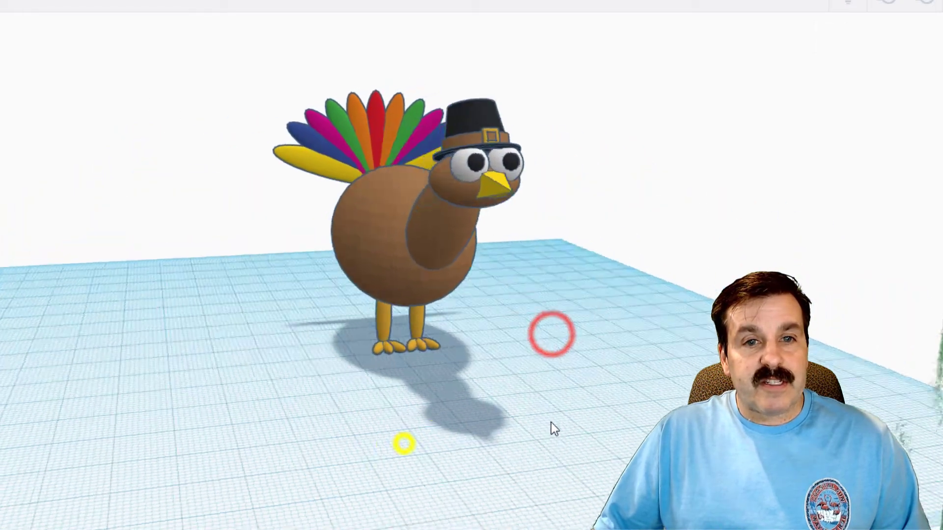
{"action": "type", "text": "final turkey"}
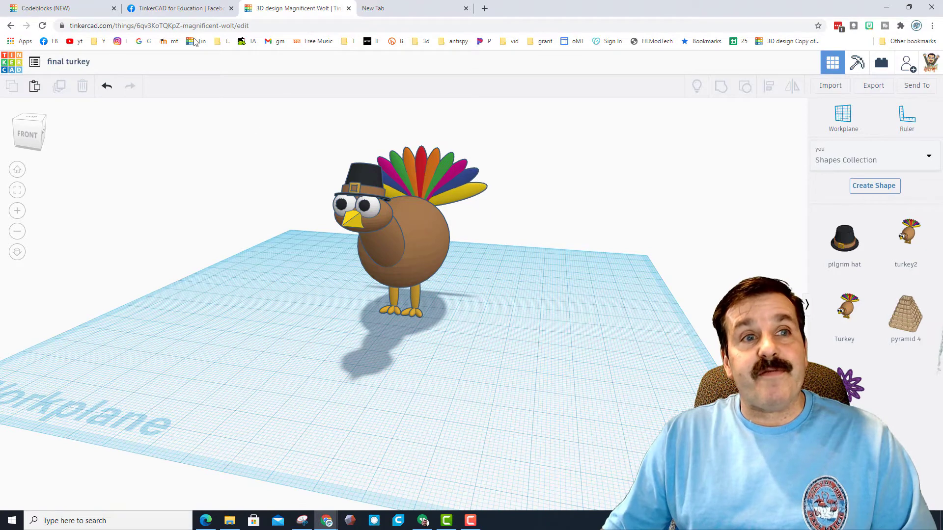
{"action": "left_click", "coordinate": [178, 7]}
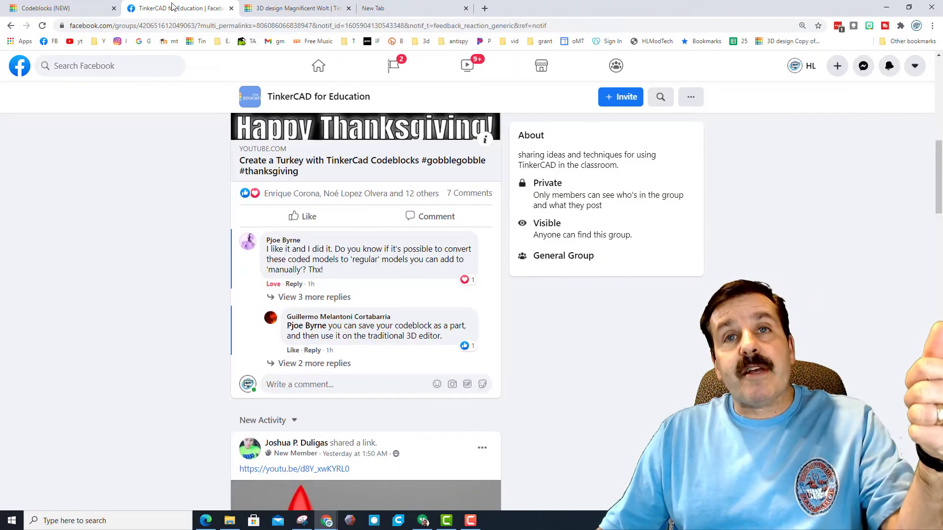
{"action": "left_click", "coordinate": [294, 8]}
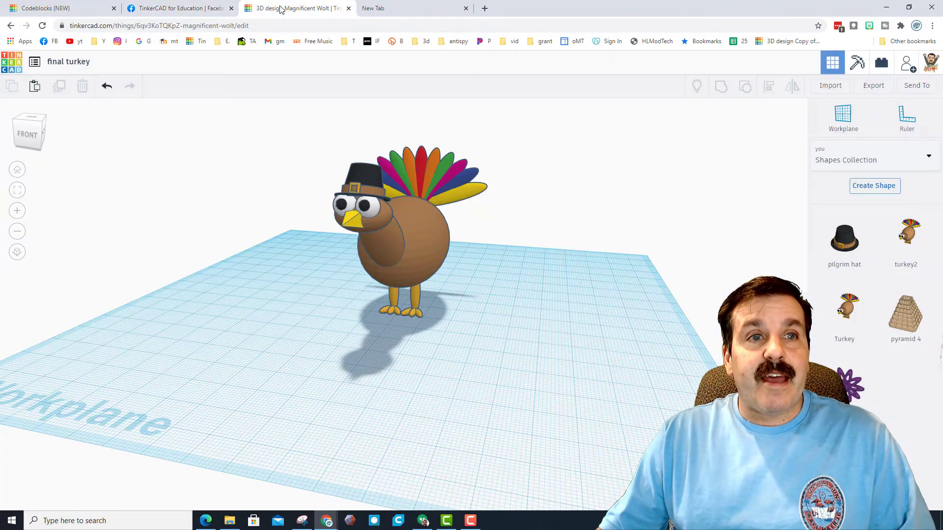